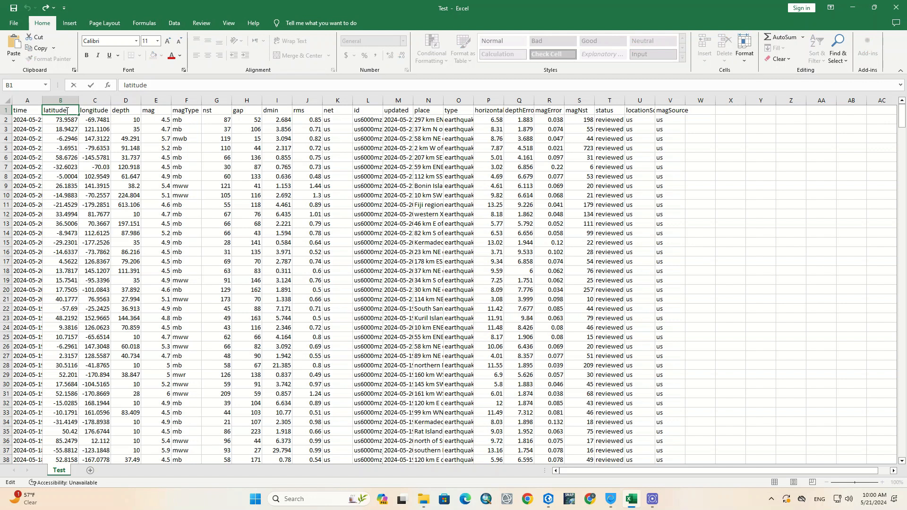
Step: Open the XY Table To Point tool through Add Data's XY Point Data option
left_click_drag(60, 101, 95, 100)
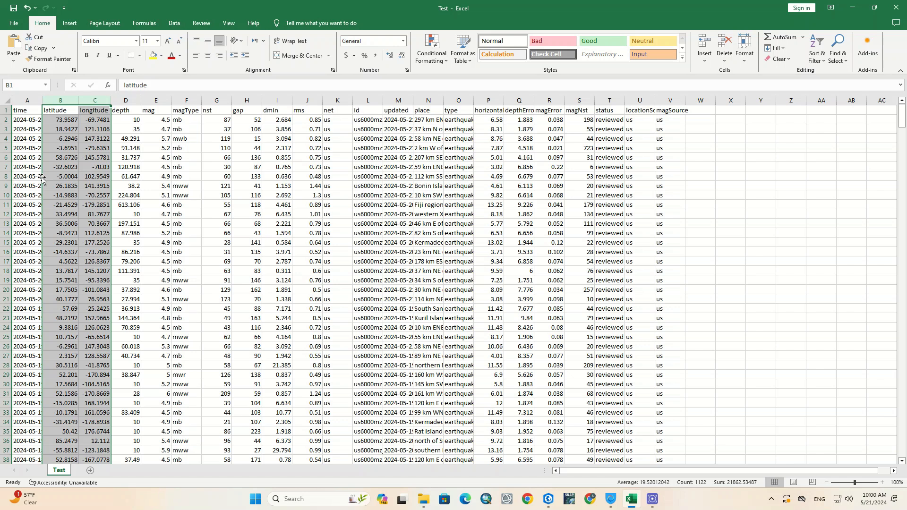
mouse_move(109, 193)
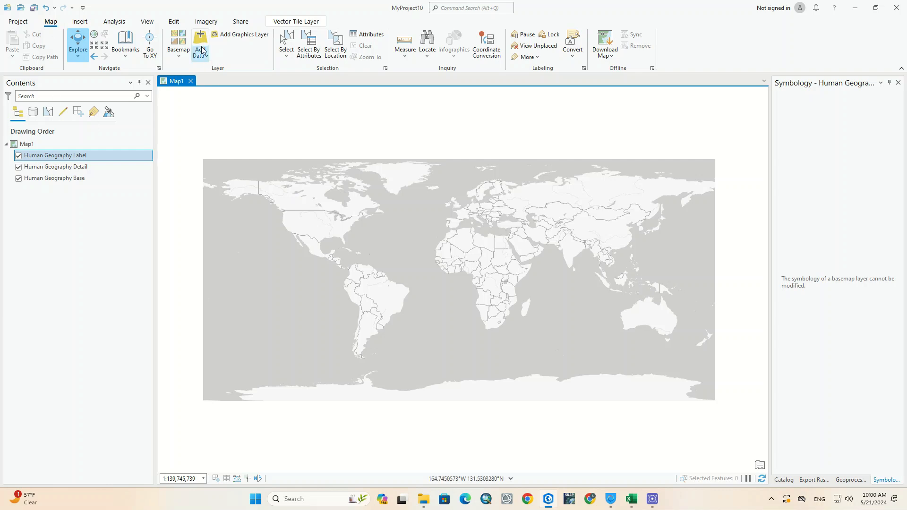
left_click(200, 44)
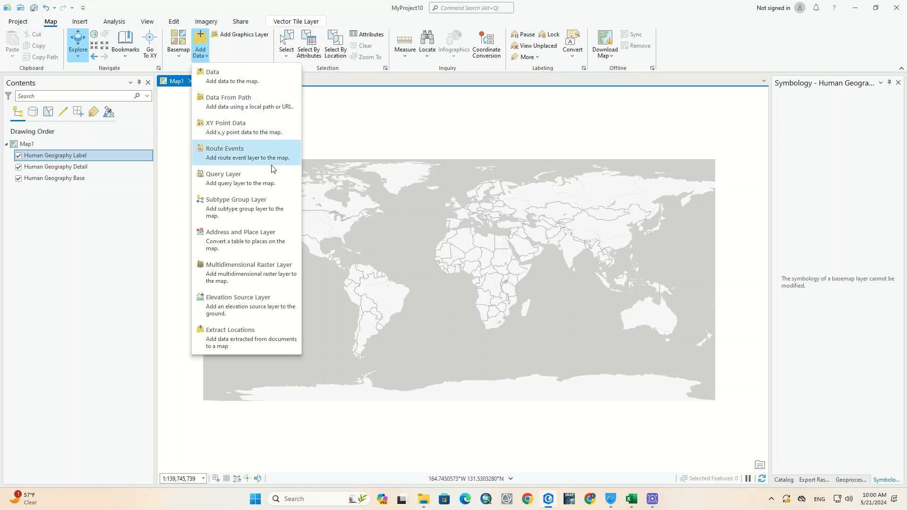
mouse_move(250, 127)
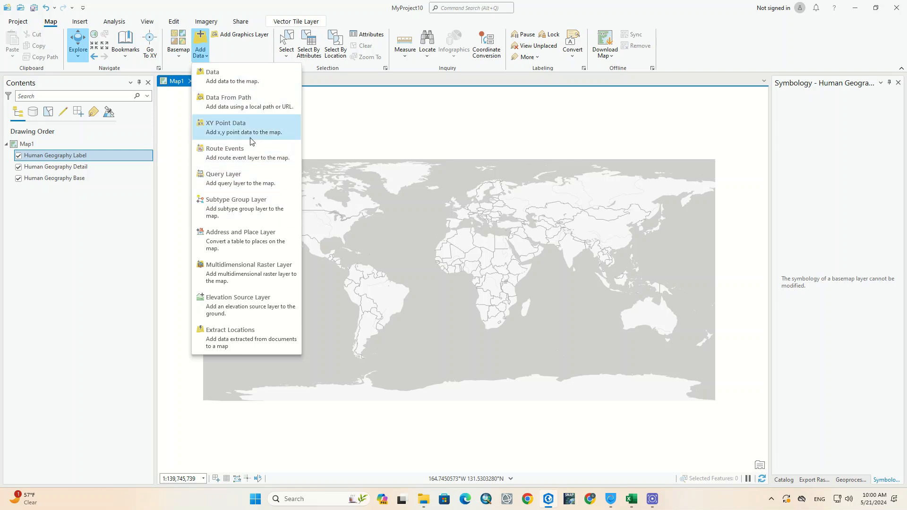
mouse_move(288, 119)
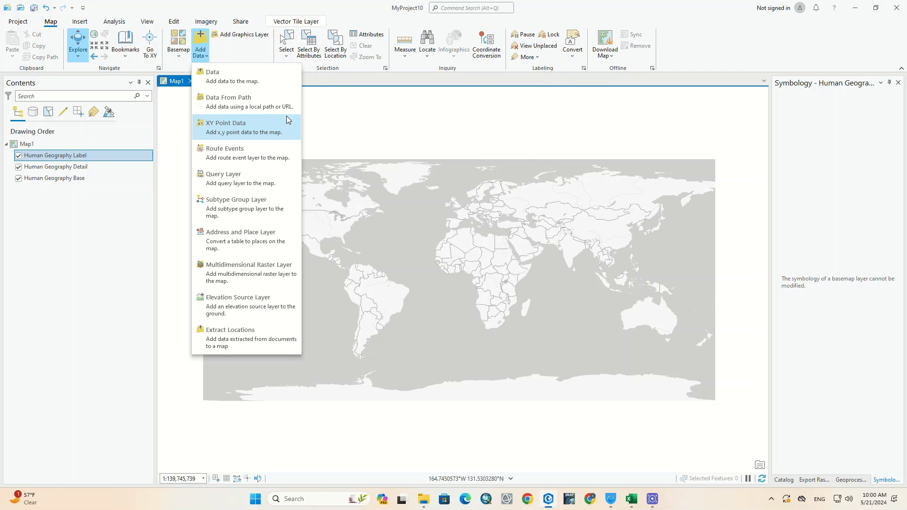
left_click(226, 123)
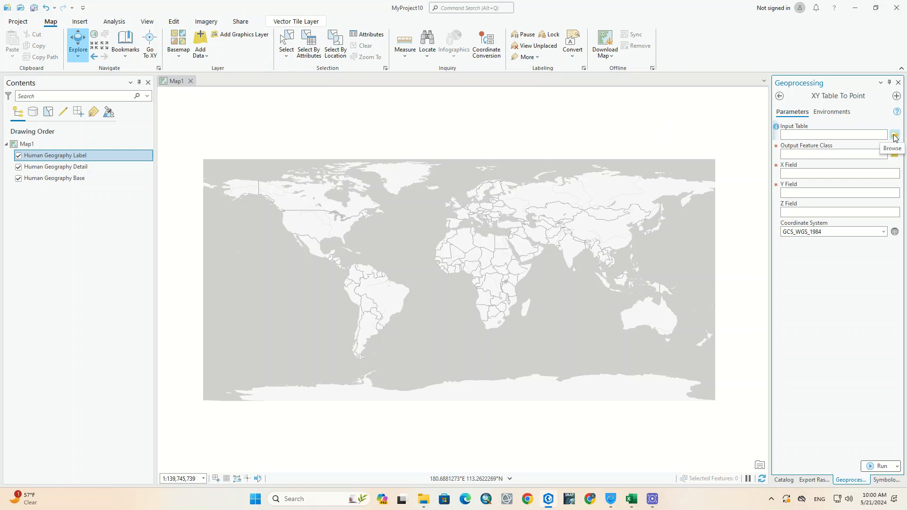
Step: Set Test.csv from the refreshed Downloads folder as the input table
left_click(894, 134)
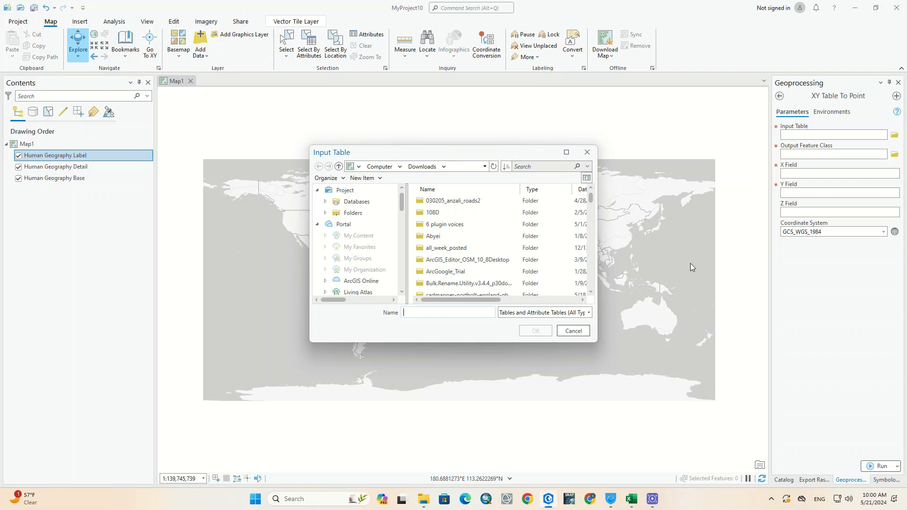
mouse_move(691, 272)
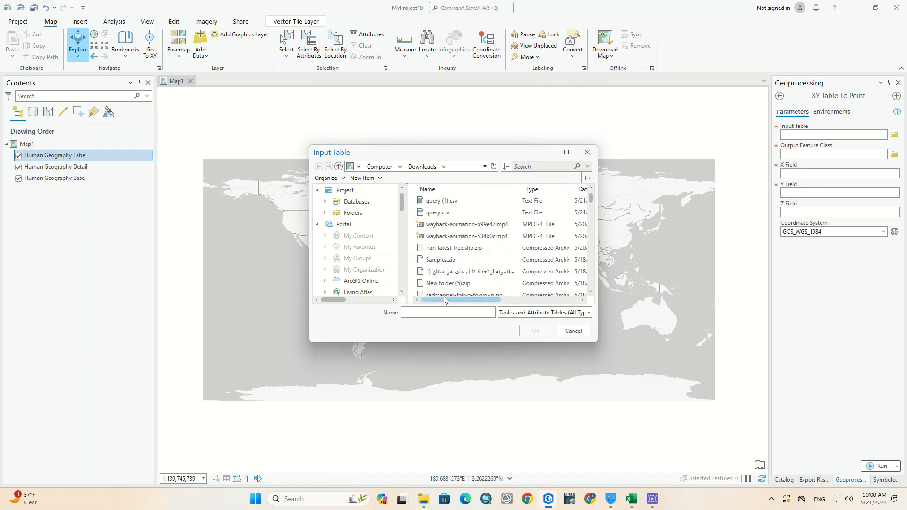
left_click(441, 201)
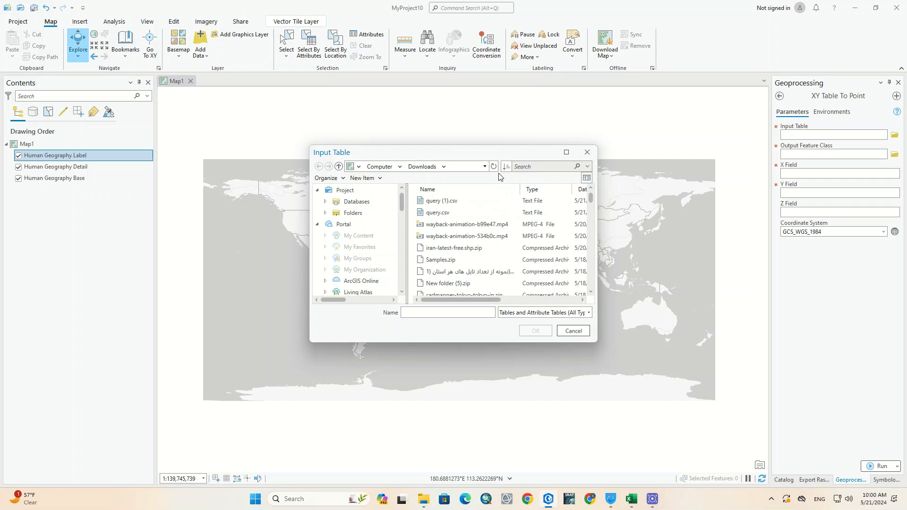
mouse_move(492, 166)
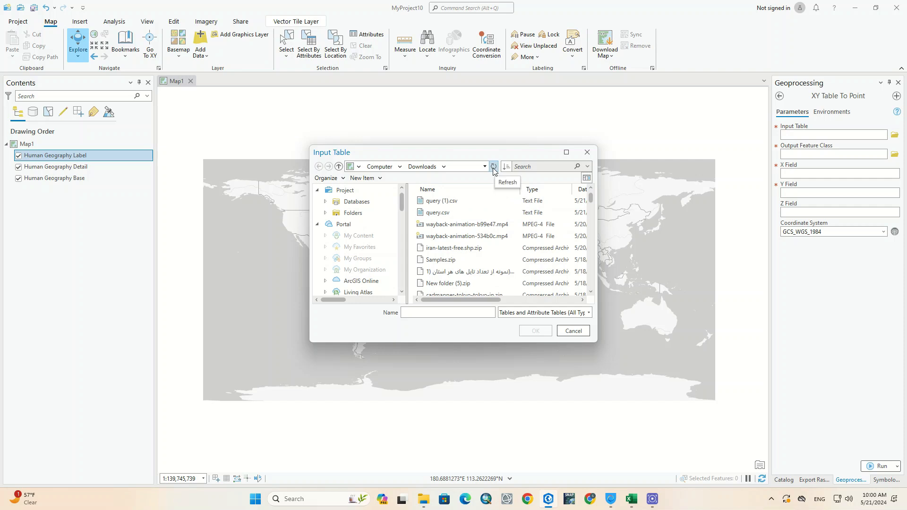
left_click(493, 167)
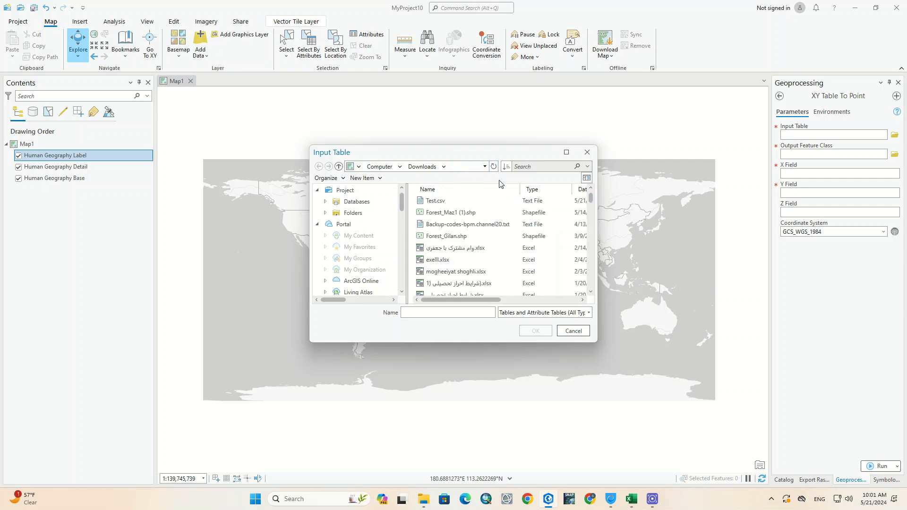
left_click(435, 201)
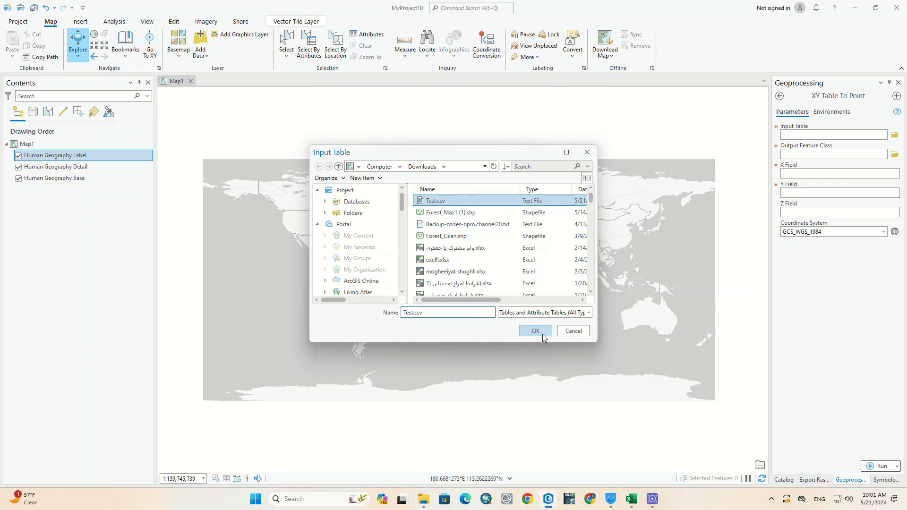
left_click(534, 331)
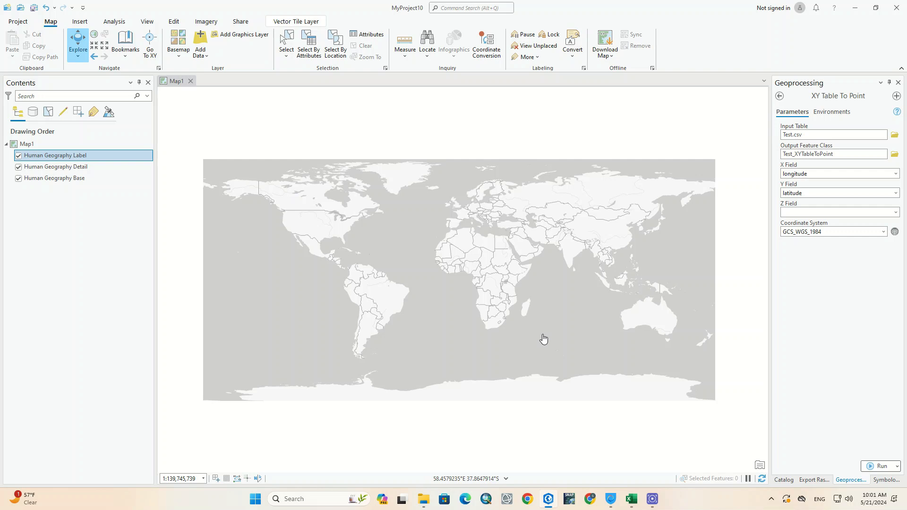
mouse_move(732, 232)
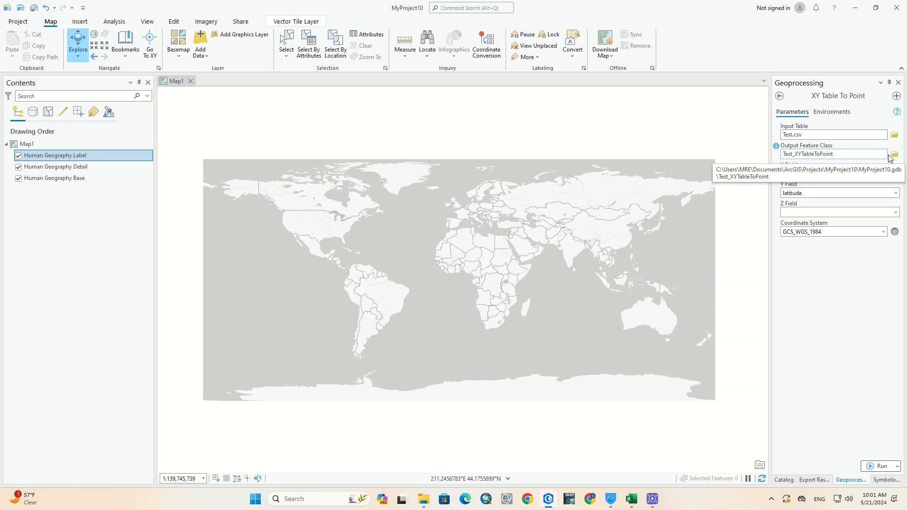
left_click(894, 154)
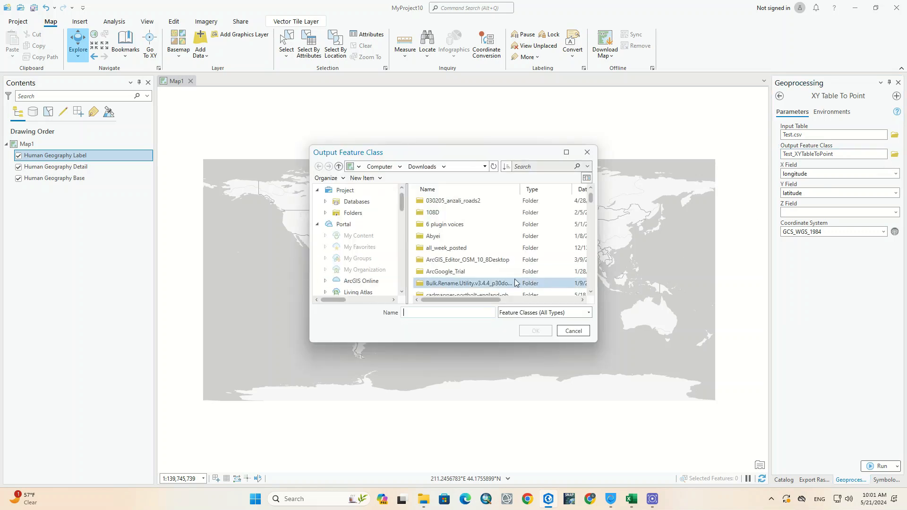
scroll("down", 3)
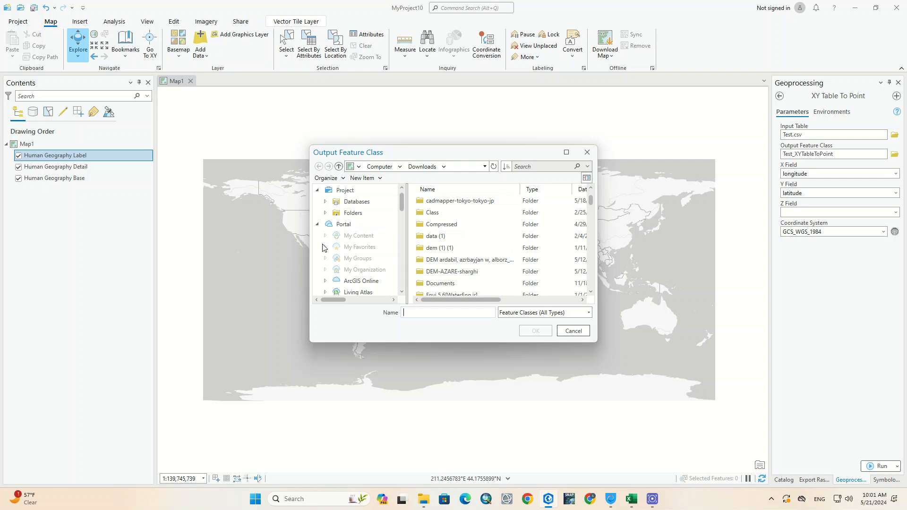
left_click(342, 224)
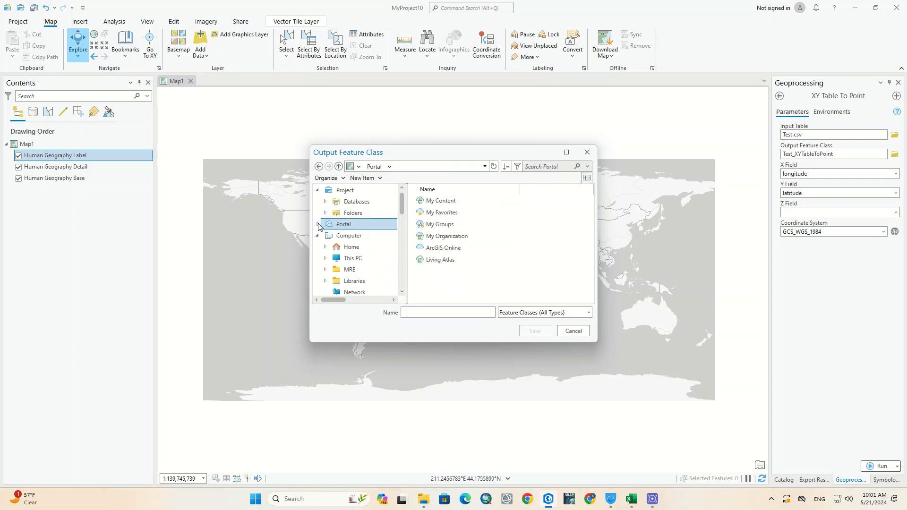
left_click(352, 257)
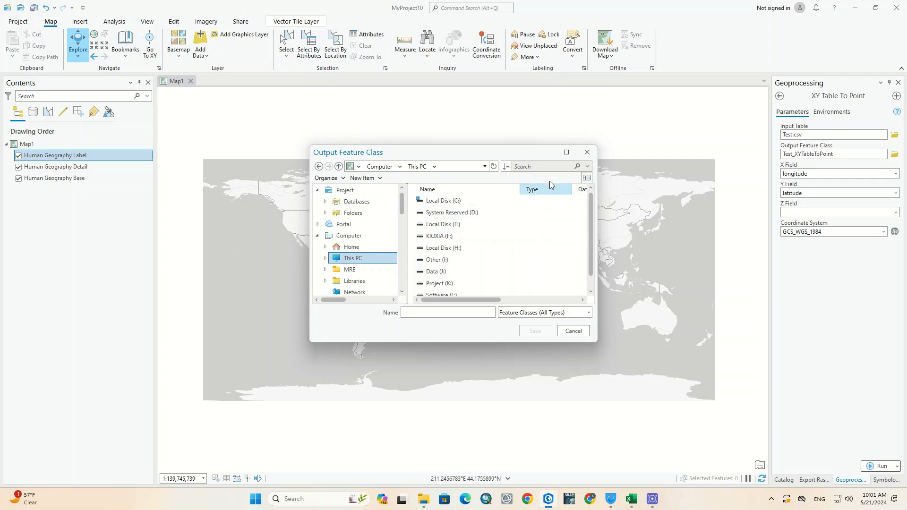
left_click(572, 330)
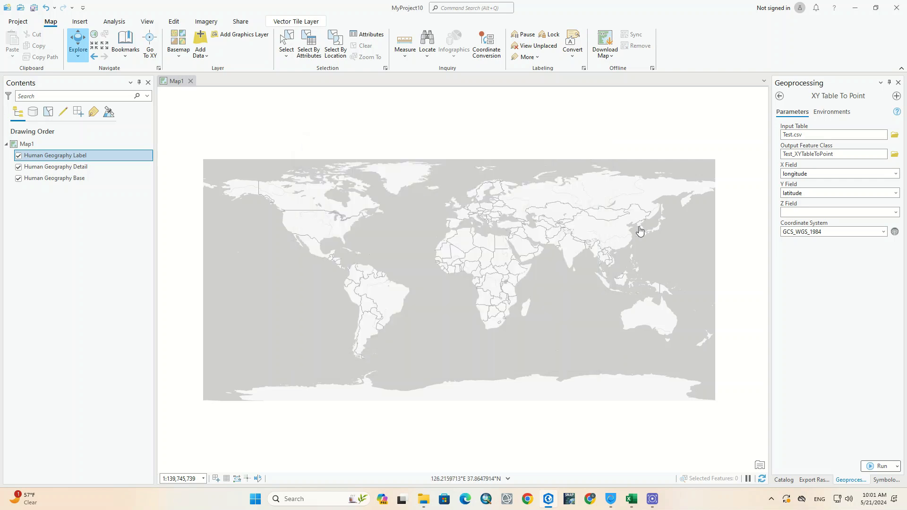
Step: Keep longitude as the X field and latitude as the Y field, leaving Z empty
left_click(896, 174)
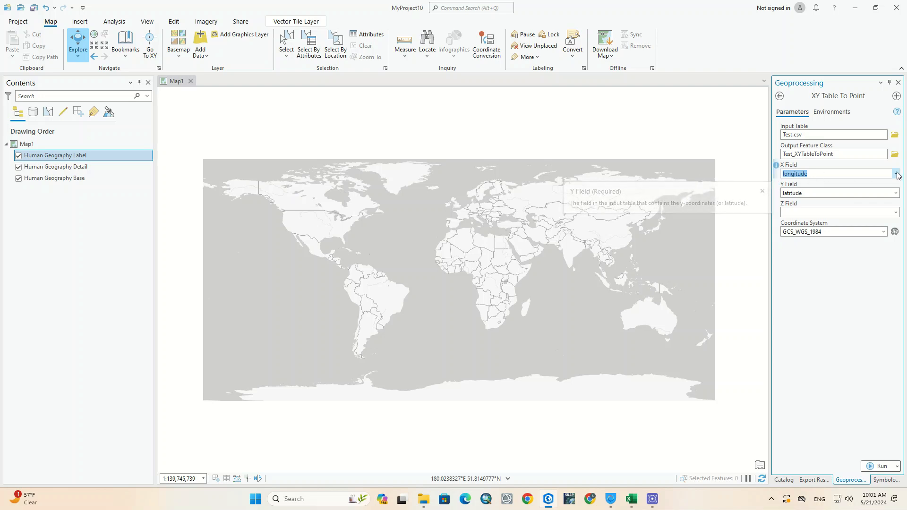
left_click(896, 173)
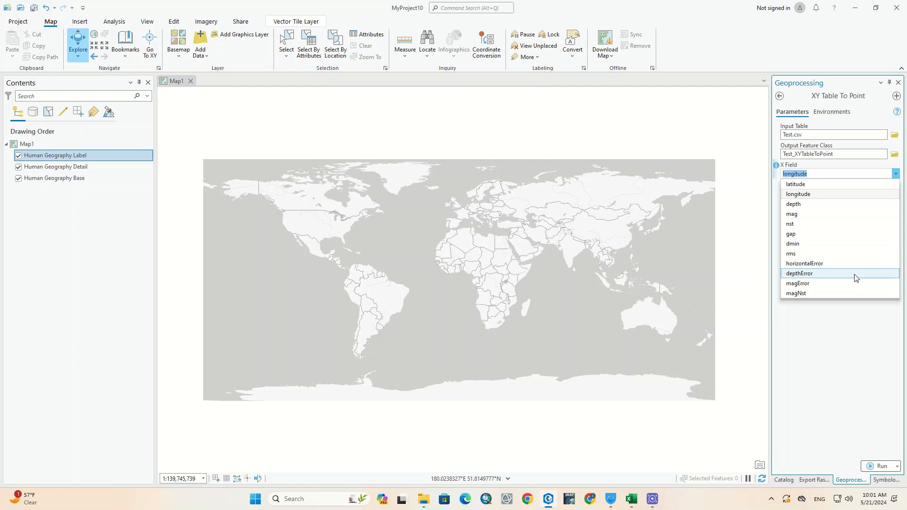
left_click(790, 234)
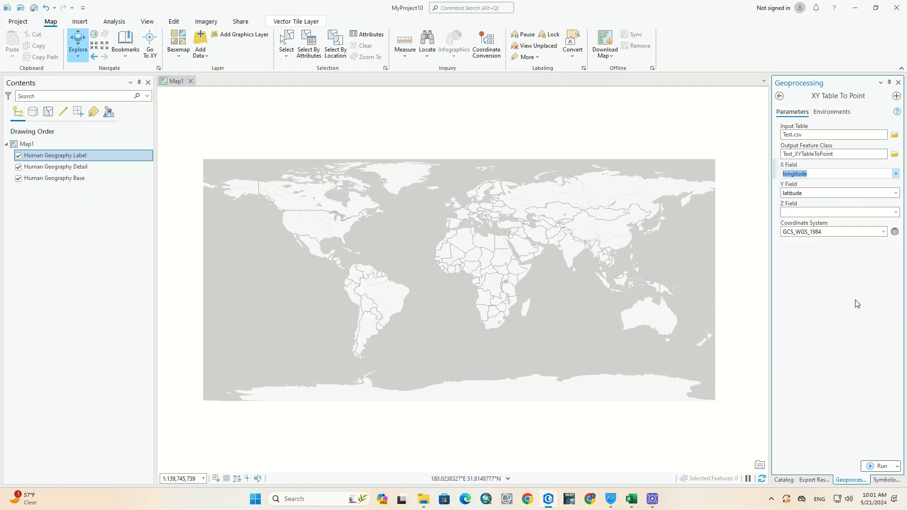
left_click(896, 193)
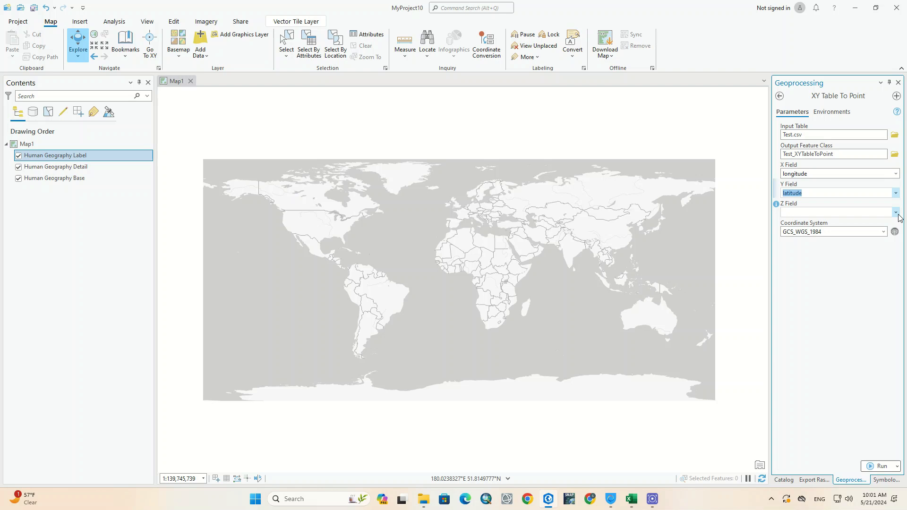
left_click(894, 212)
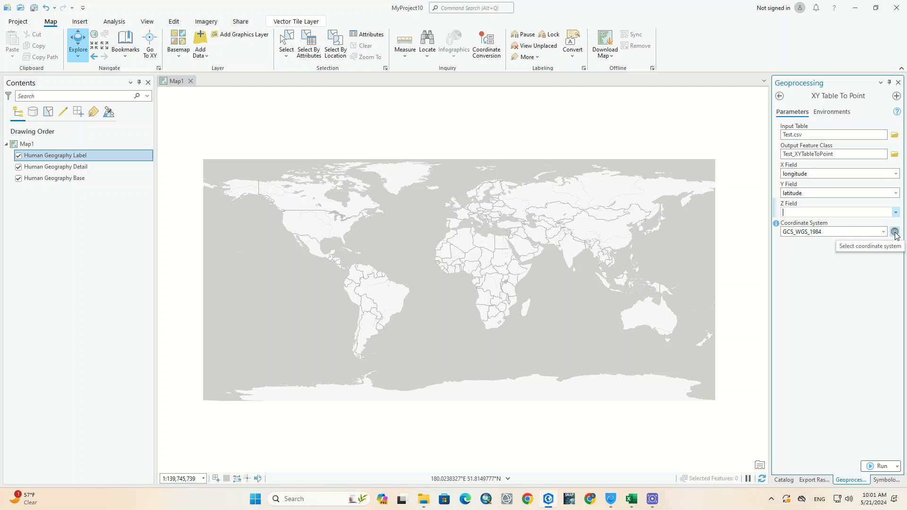
left_click(894, 232)
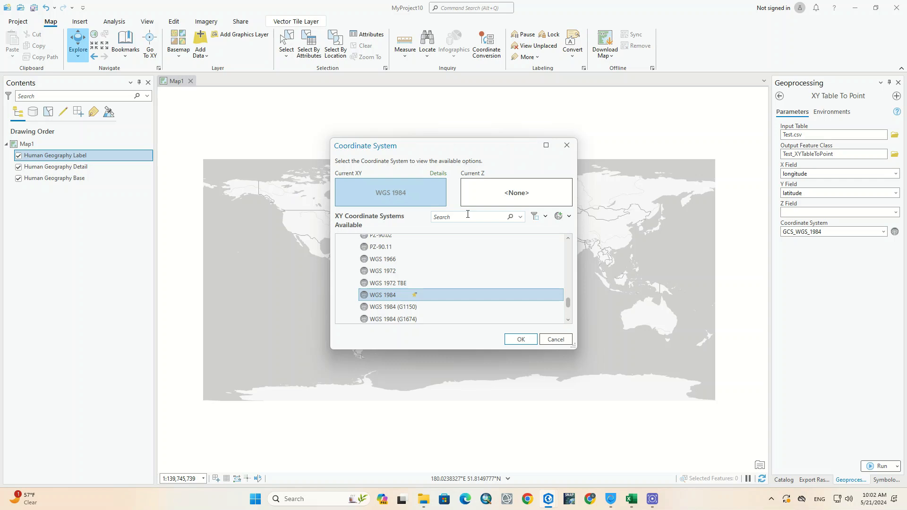
type("WGS")
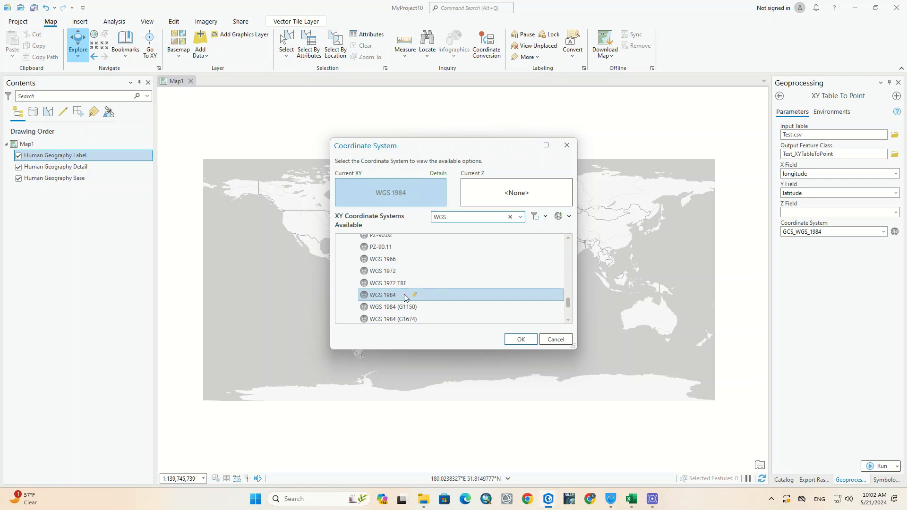
scroll("down", 3)
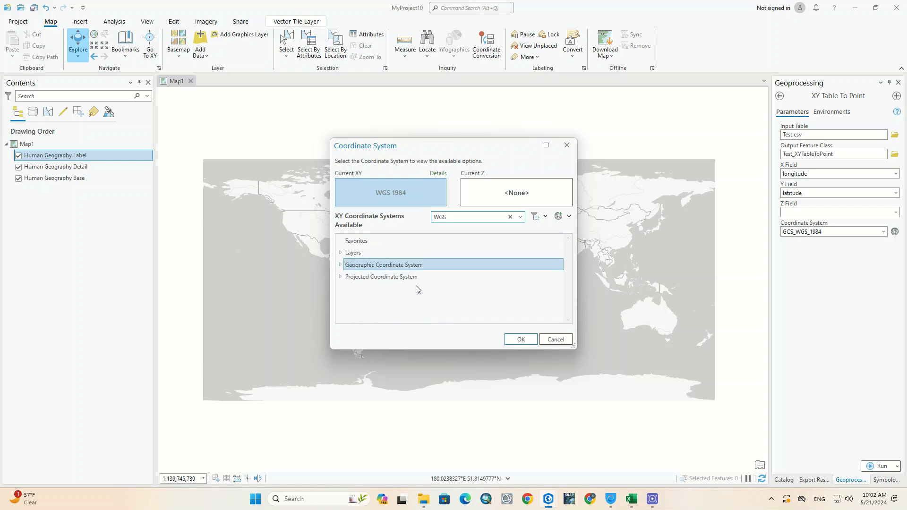
left_click(341, 277)
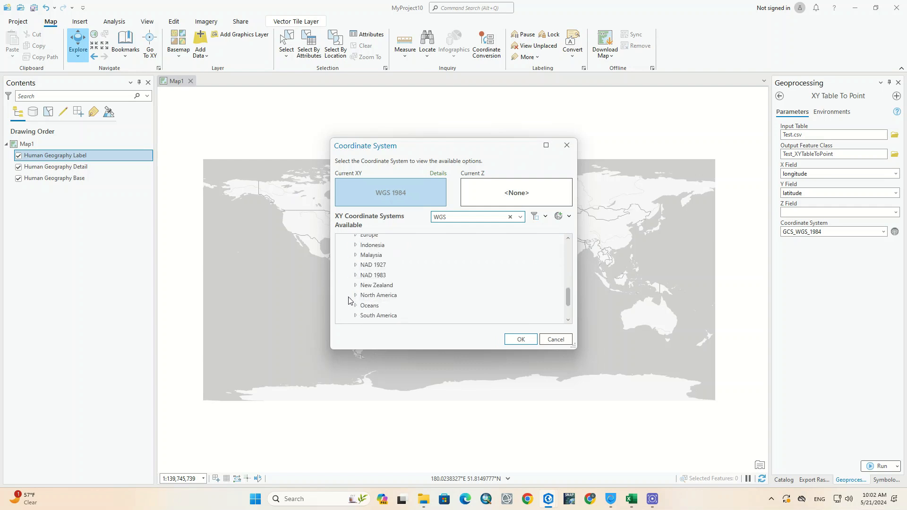
left_click(373, 289)
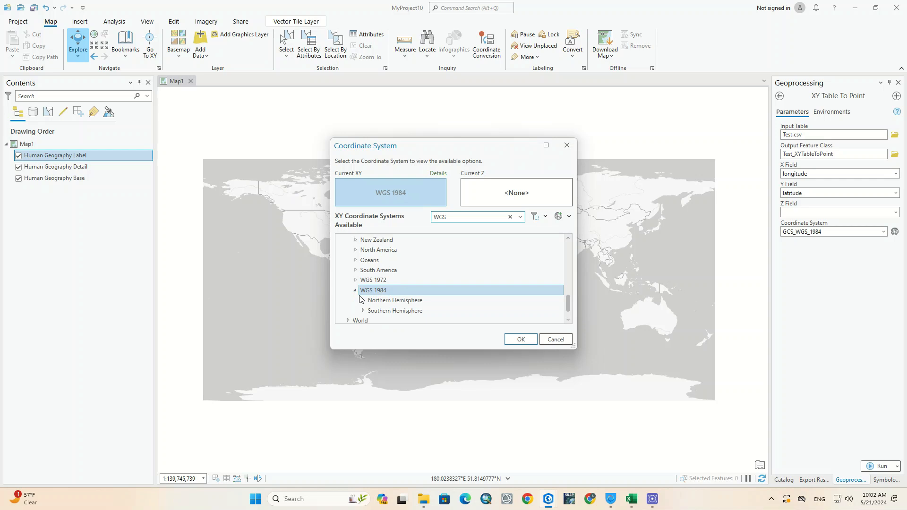
mouse_move(454, 301)
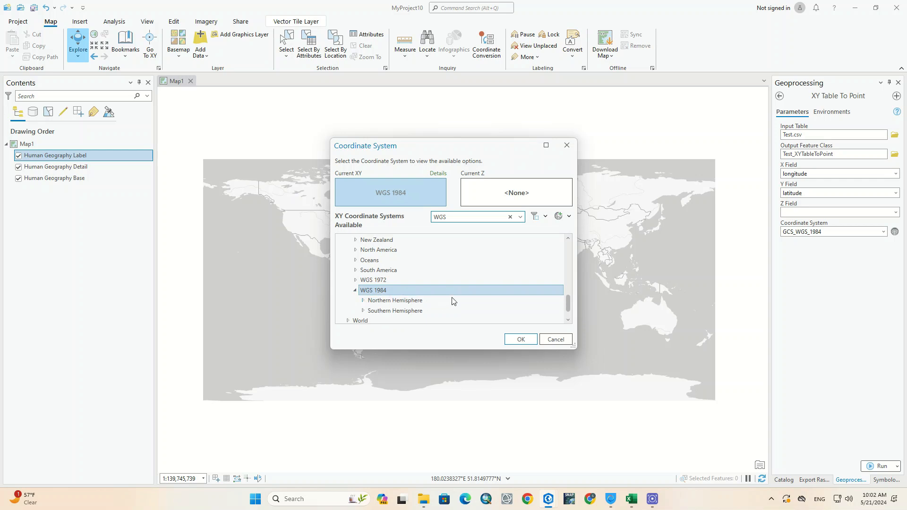
scroll("down", 3)
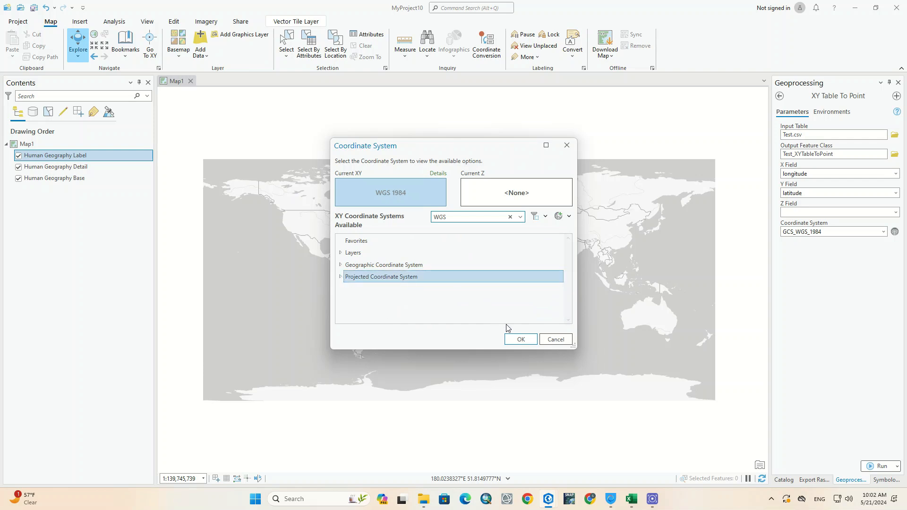
left_click(520, 339)
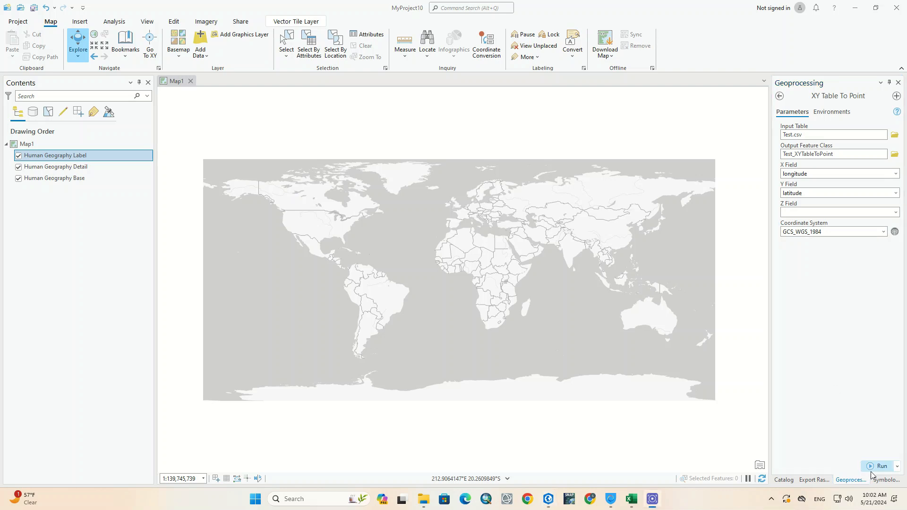
Step: Run XY Table To Point, then open the Test_XYTableToPoint layer's symbology
left_click(880, 467)
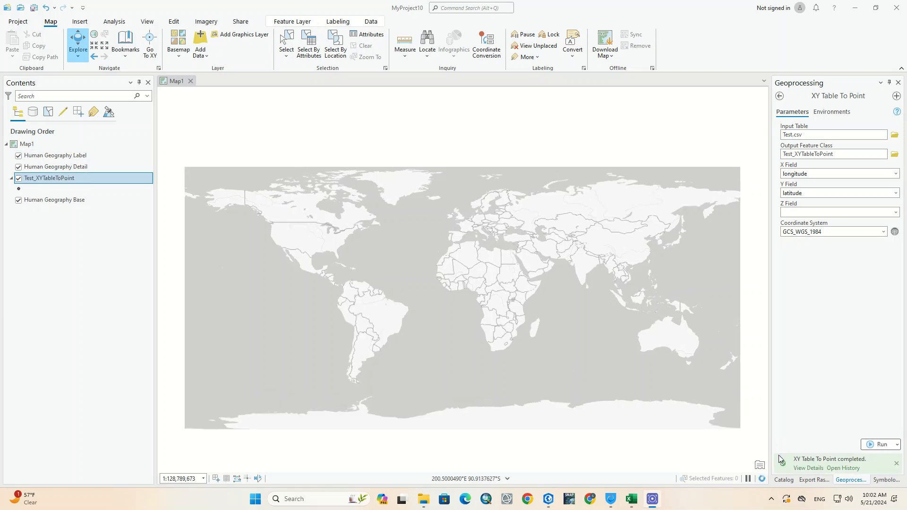
left_click(880, 444)
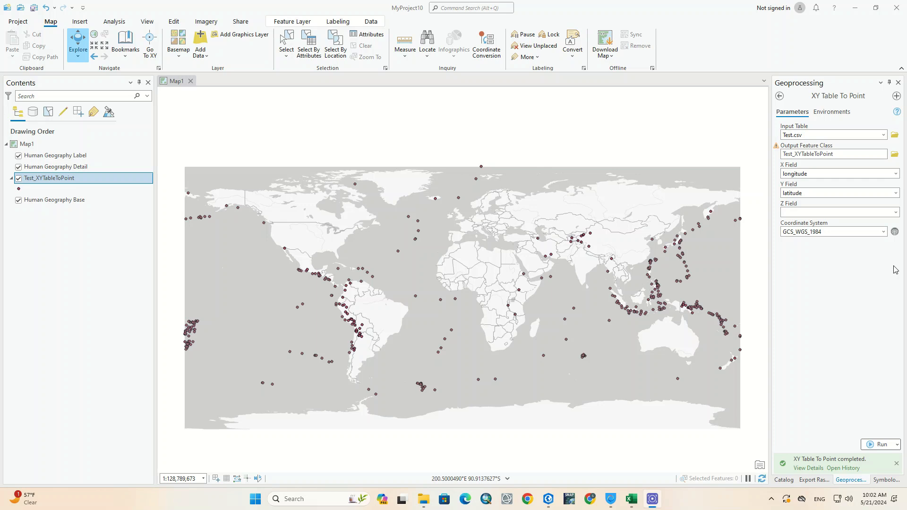
mouse_move(443, 299)
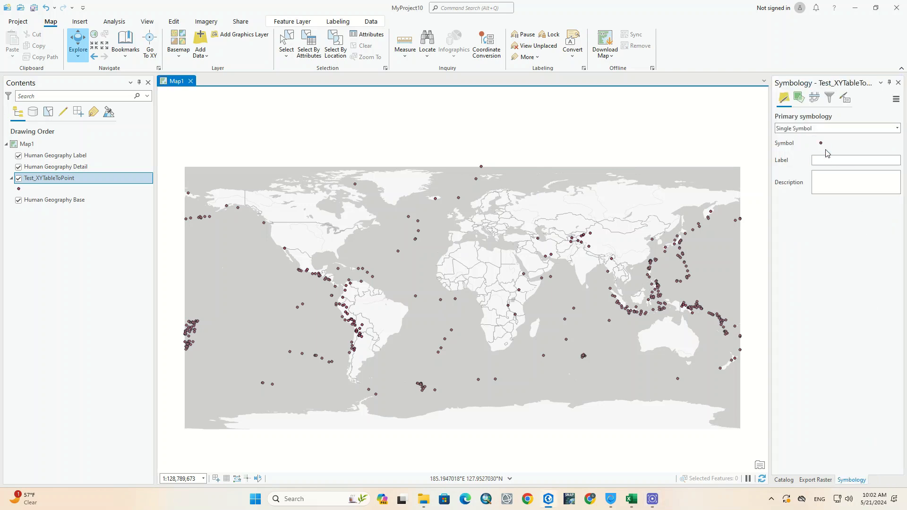
Step: Choose the filled circle symbol from the point symbol gallery
left_click(820, 143)
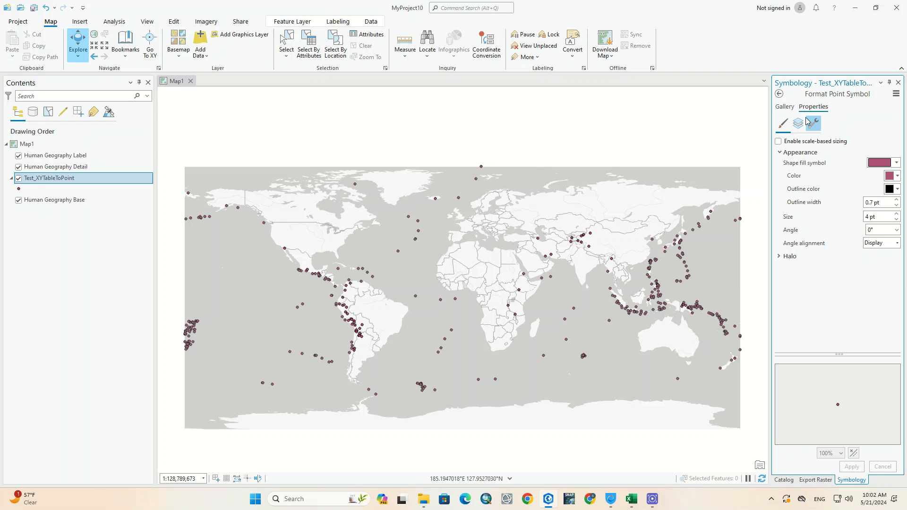
left_click(784, 106)
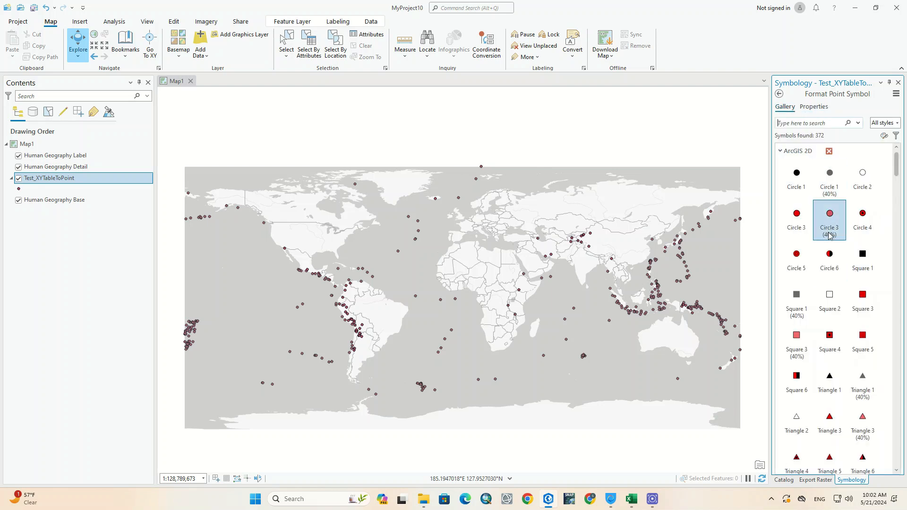
left_click(861, 214)
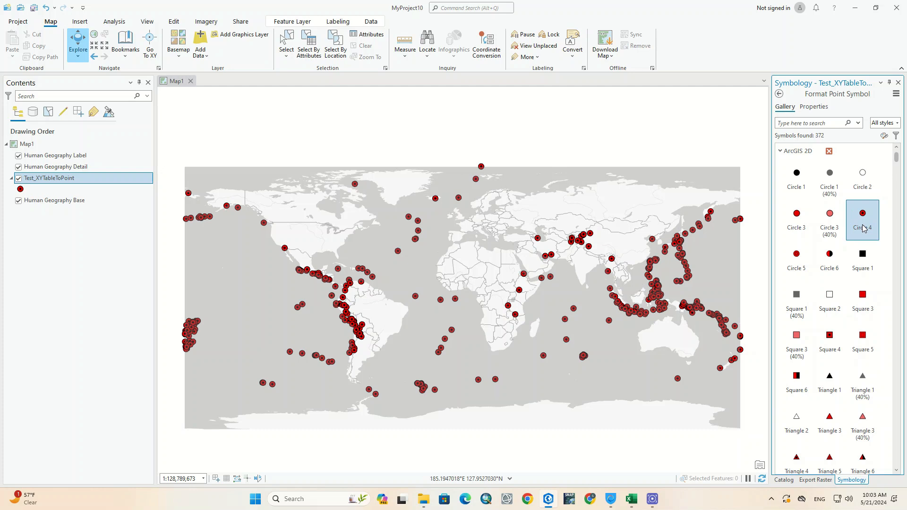
Step: Set the circle size to 8 pt and colour to yellow, applying the changes
left_click(813, 107)
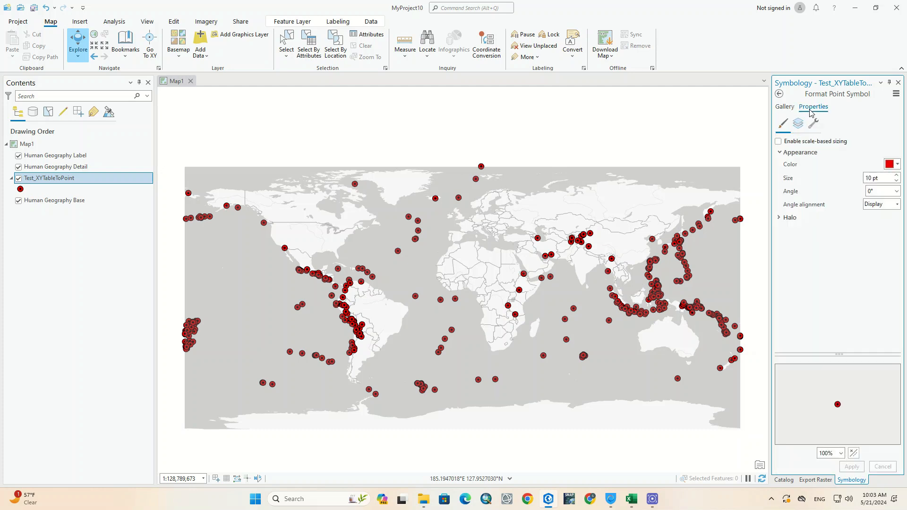
left_click(897, 181)
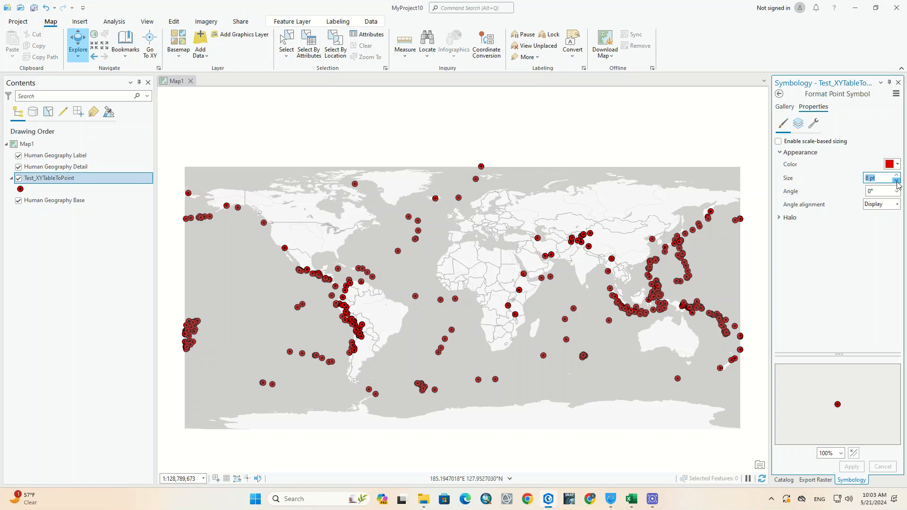
left_click(896, 180)
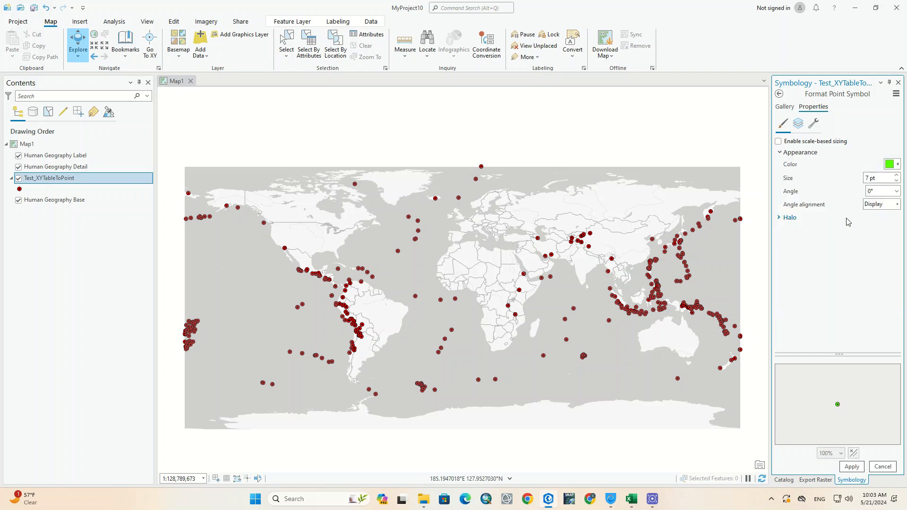
left_click(850, 467)
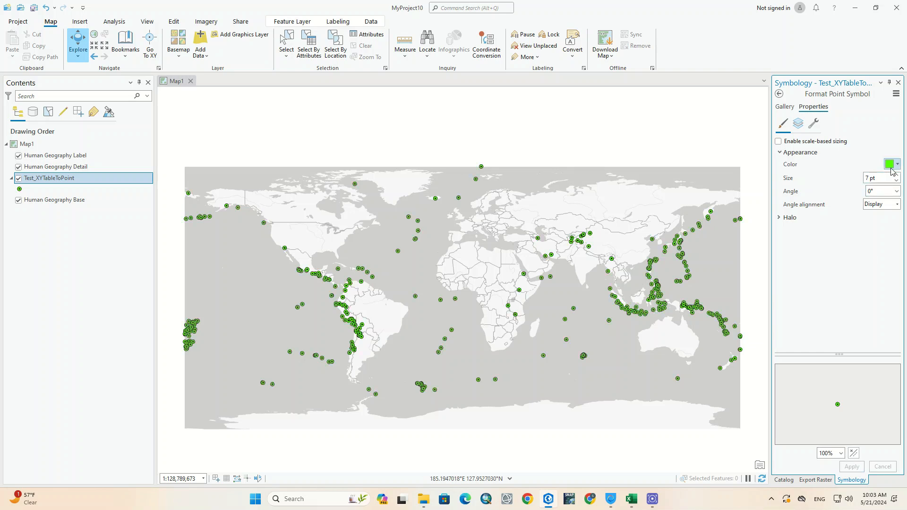
left_click(891, 164)
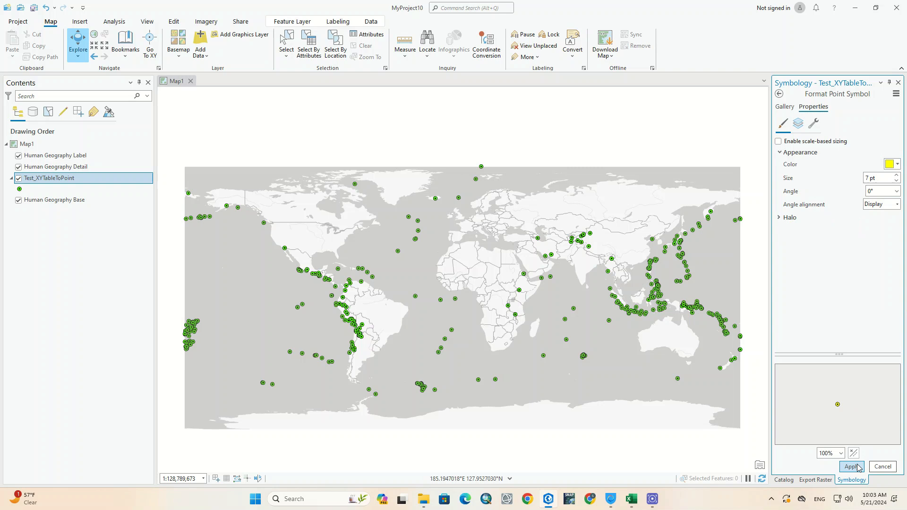
left_click(850, 467)
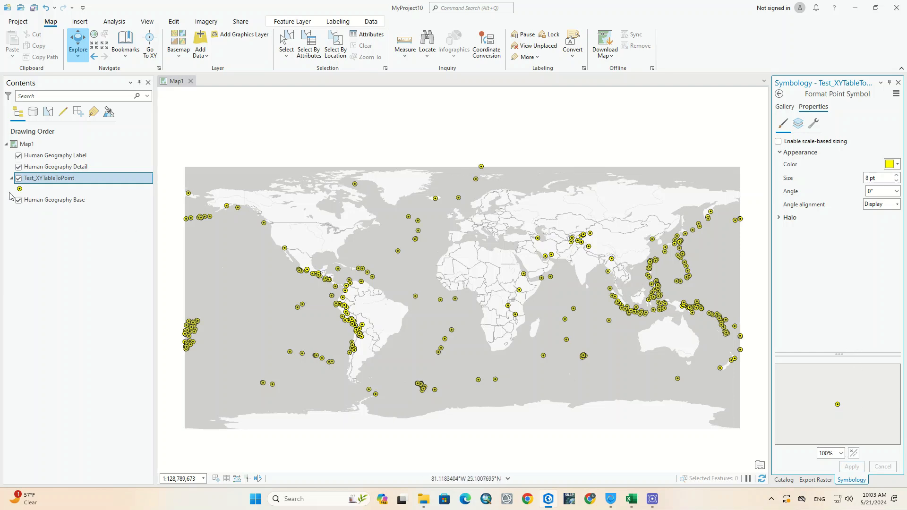
Step: Uncheck the Human Geography Label and Human Geography Detail layers
left_click(55, 155)
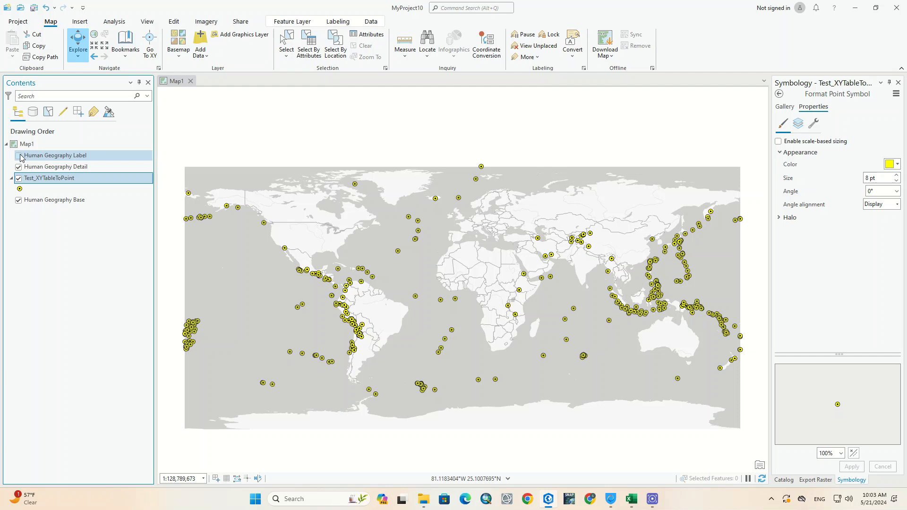
left_click(18, 167)
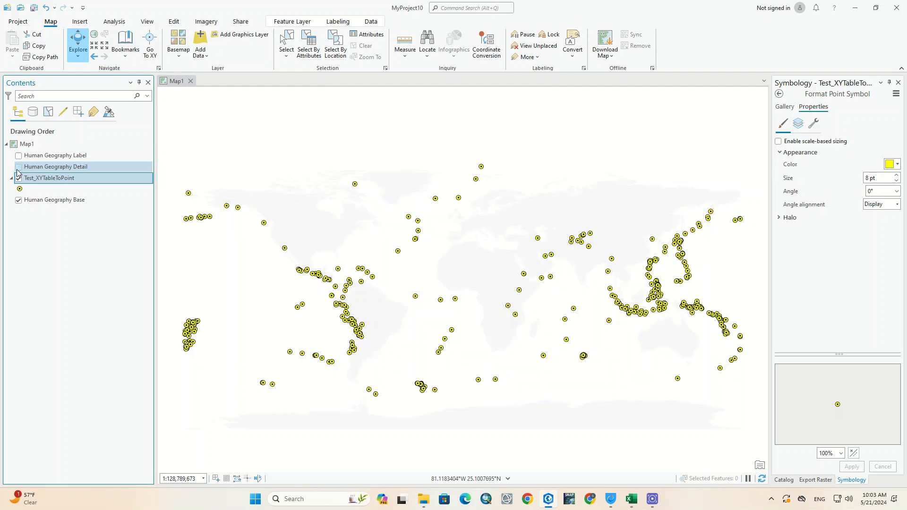